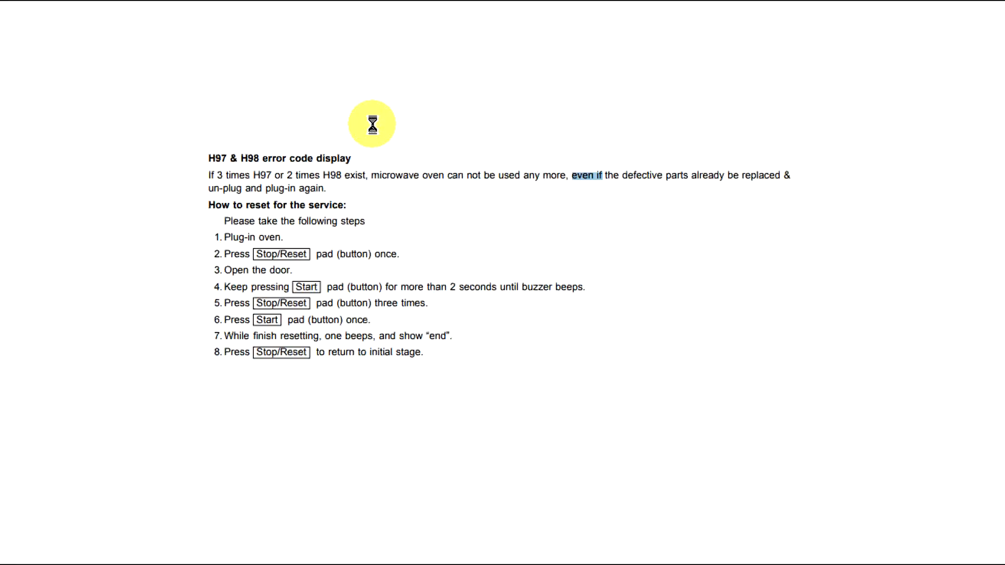
{"action": "mouse_move", "coordinate": [278, 442]}
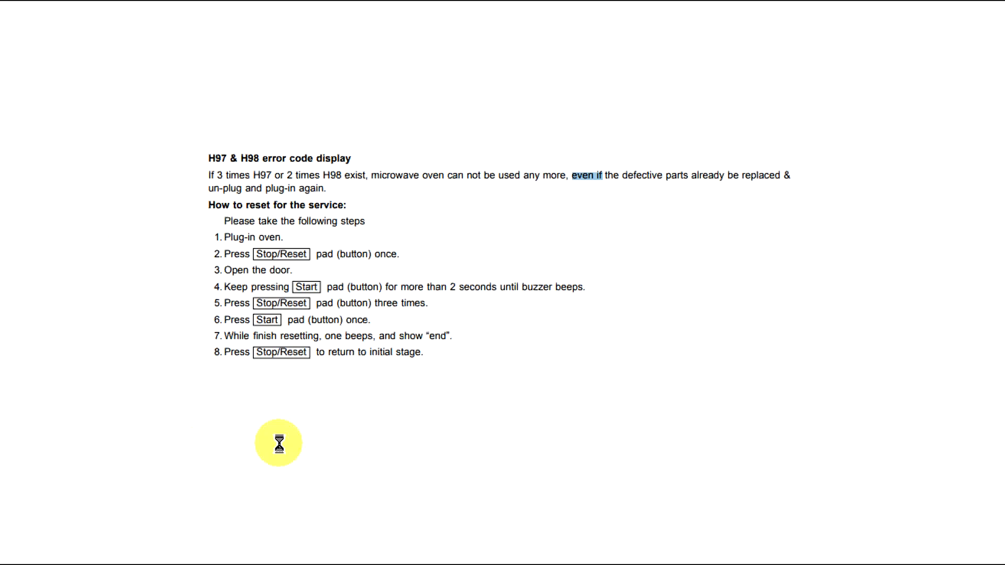
{"action": "mouse_move", "coordinate": [173, 189]}
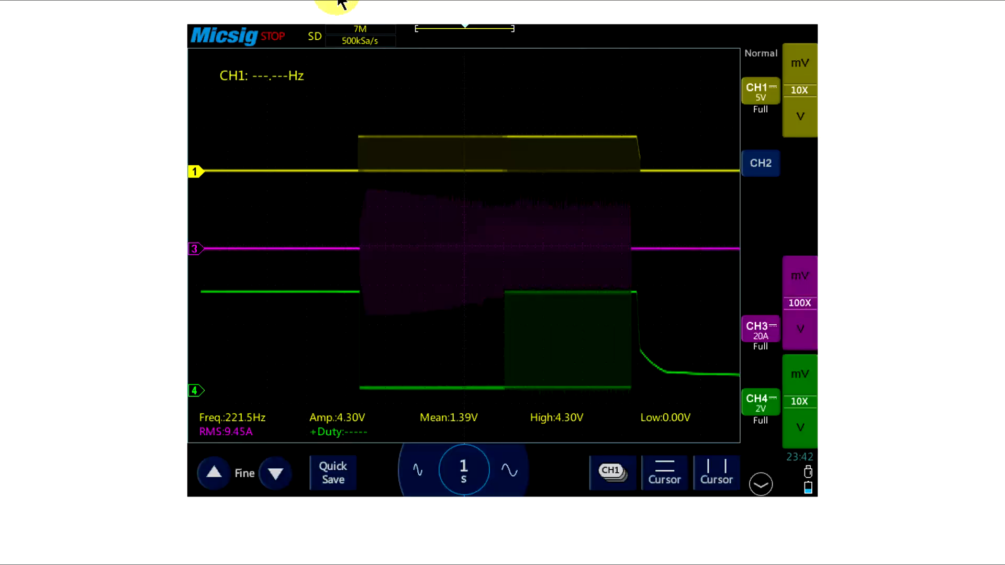
{"action": "mouse_move", "coordinate": [338, 177]}
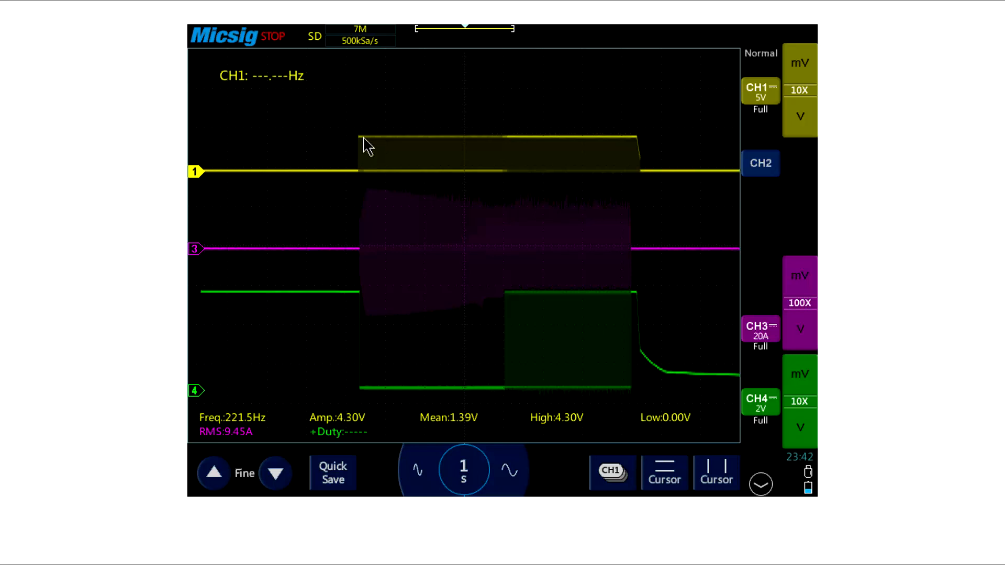
{"action": "mouse_move", "coordinate": [372, 145]}
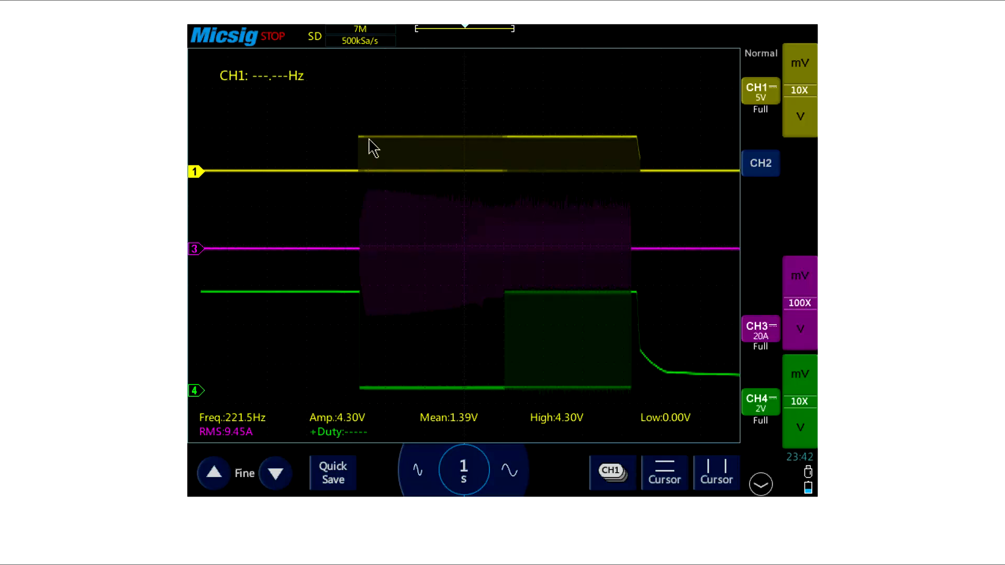
{"action": "mouse_move", "coordinate": [457, 163]}
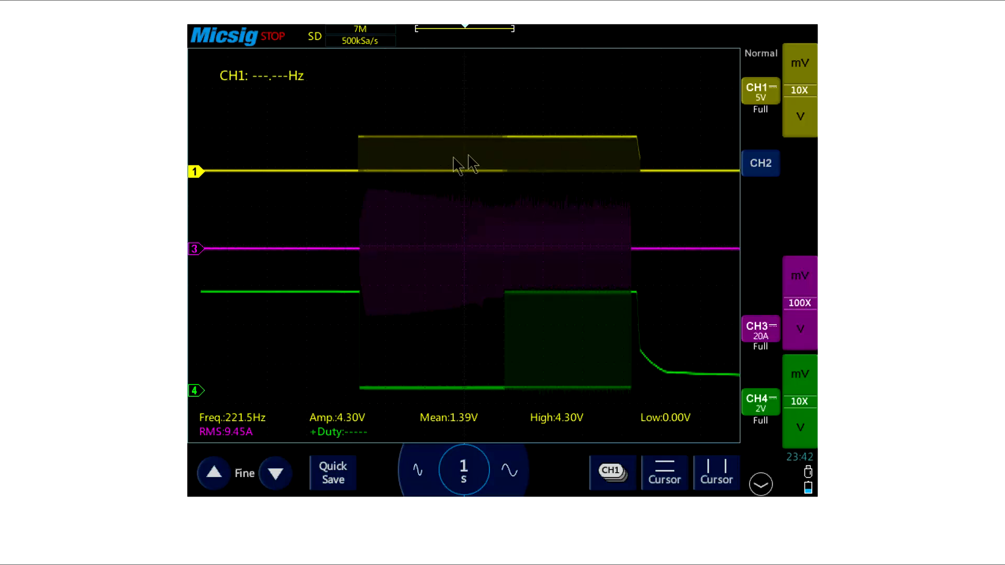
{"action": "mouse_move", "coordinate": [366, 198]}
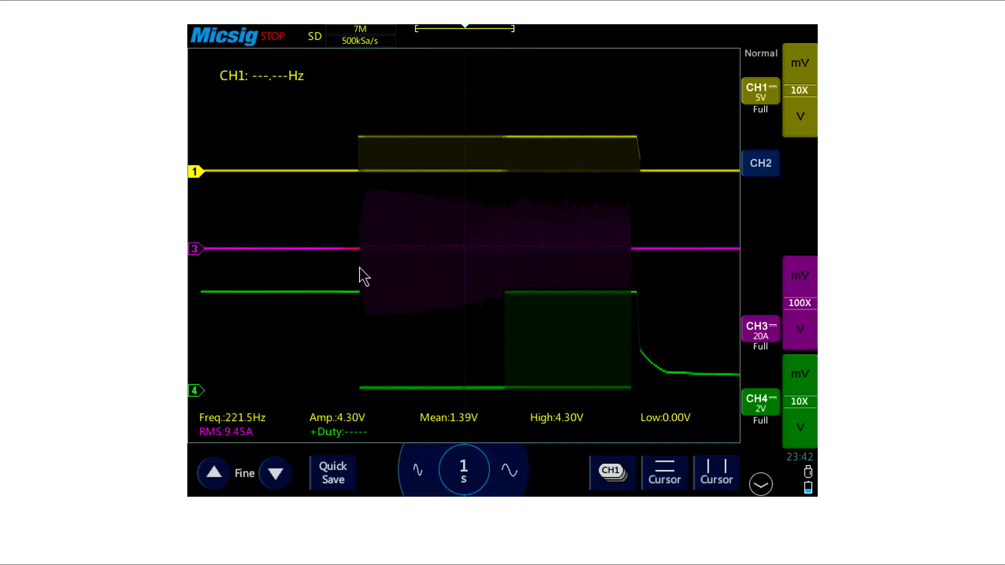
{"action": "mouse_move", "coordinate": [434, 269]}
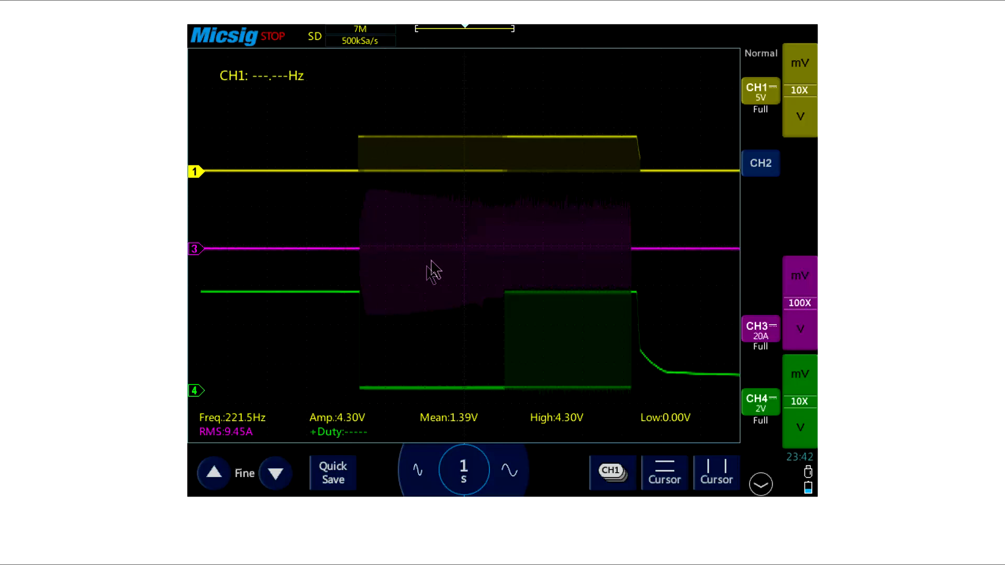
{"action": "mouse_move", "coordinate": [588, 243]}
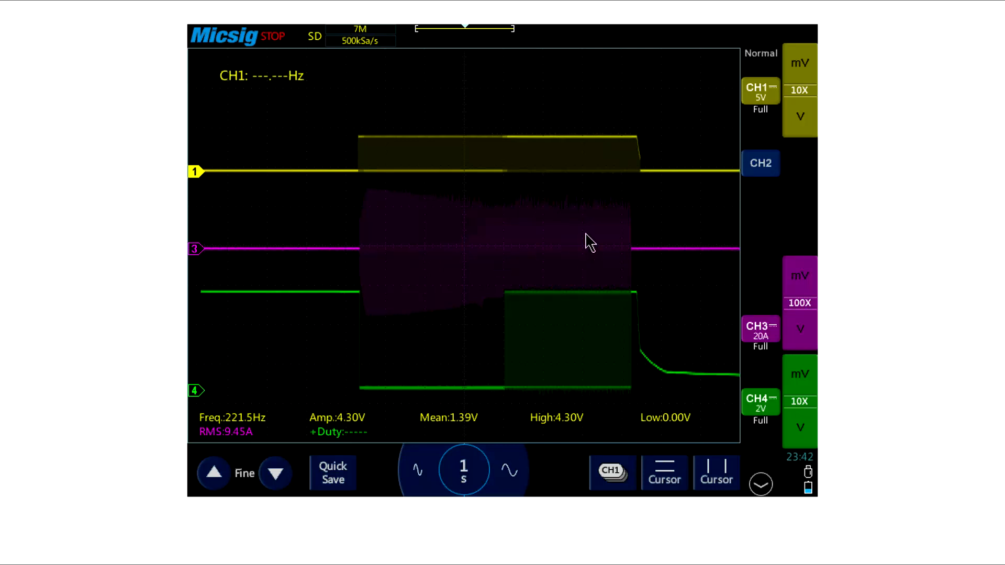
{"action": "mouse_move", "coordinate": [228, 301]}
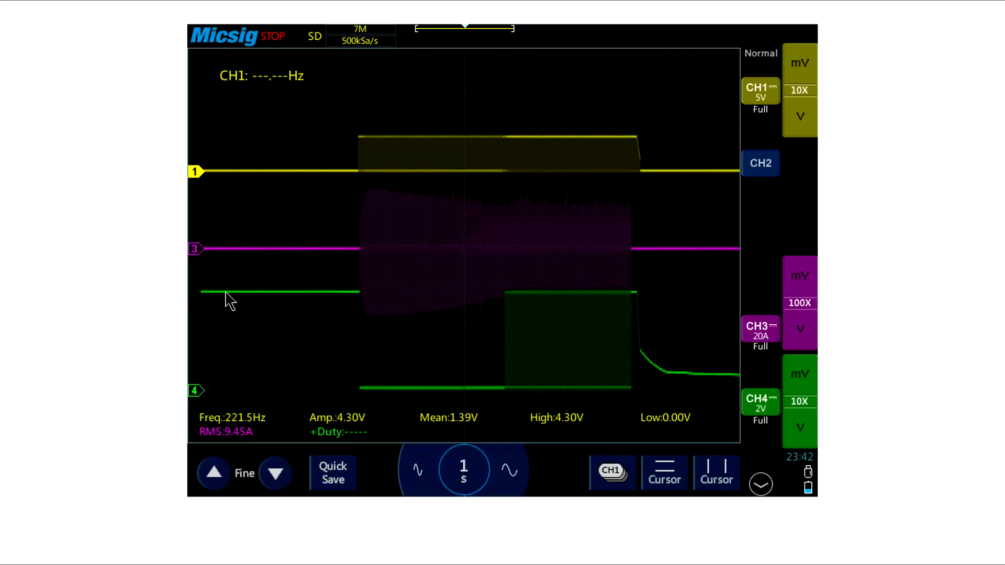
{"action": "mouse_move", "coordinate": [356, 303]}
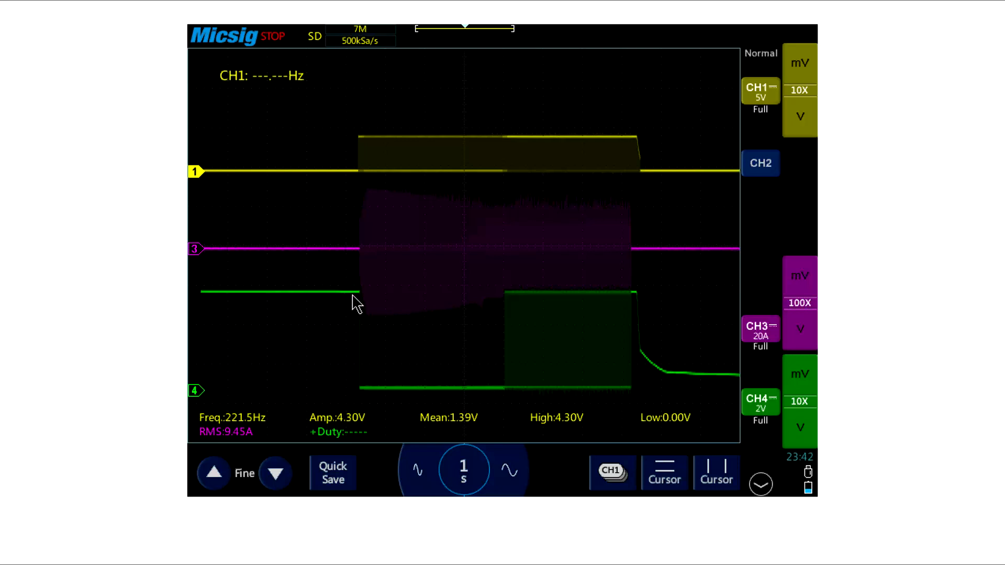
{"action": "mouse_move", "coordinate": [360, 396]}
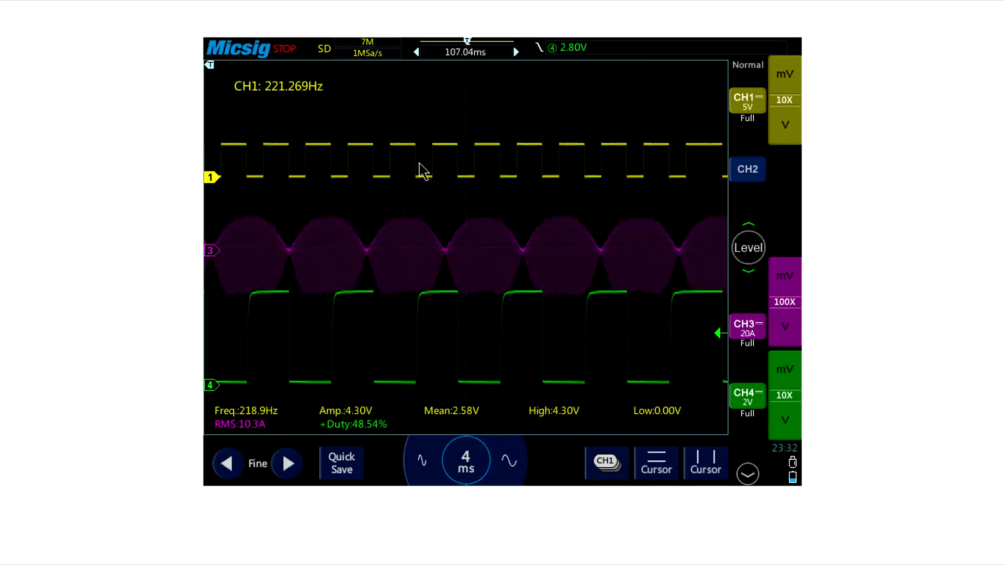
{"action": "mouse_move", "coordinate": [436, 157]}
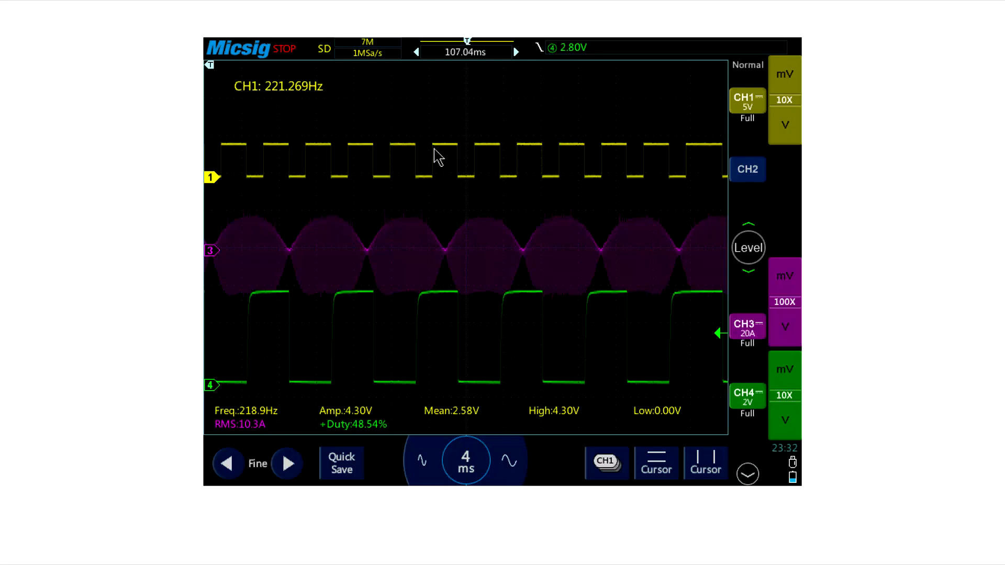
{"action": "mouse_move", "coordinate": [422, 241]}
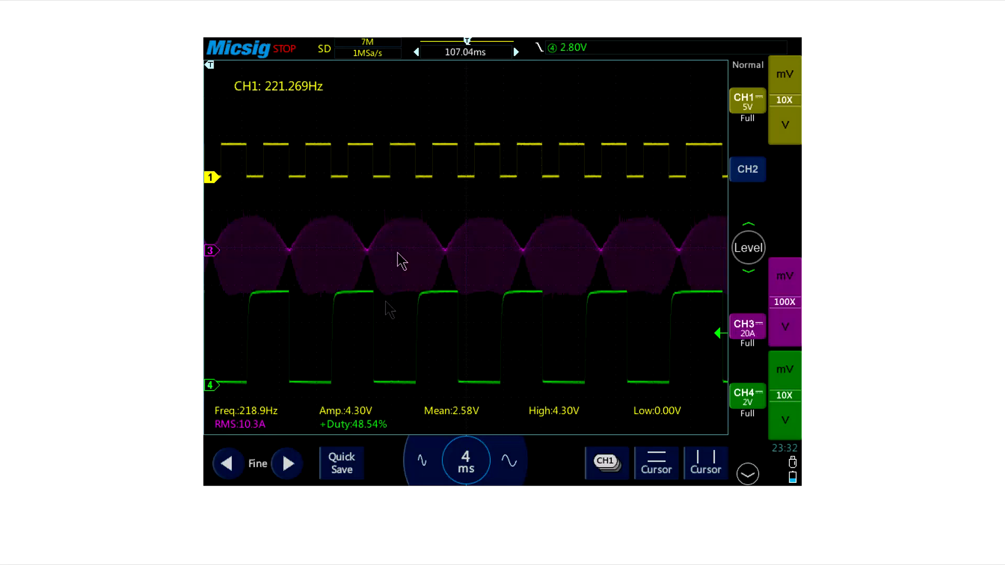
{"action": "mouse_move", "coordinate": [433, 324]}
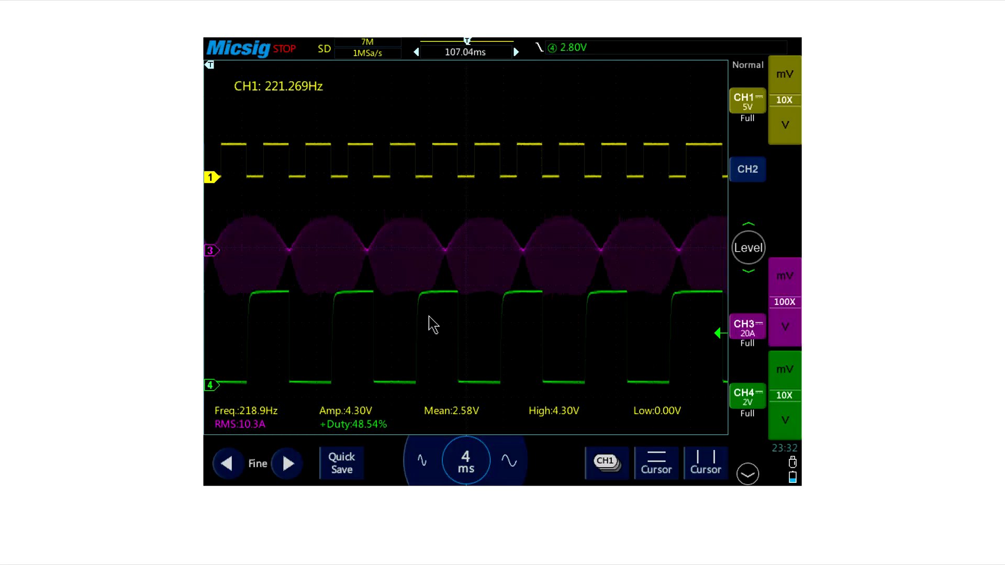
{"action": "mouse_move", "coordinate": [515, 343]}
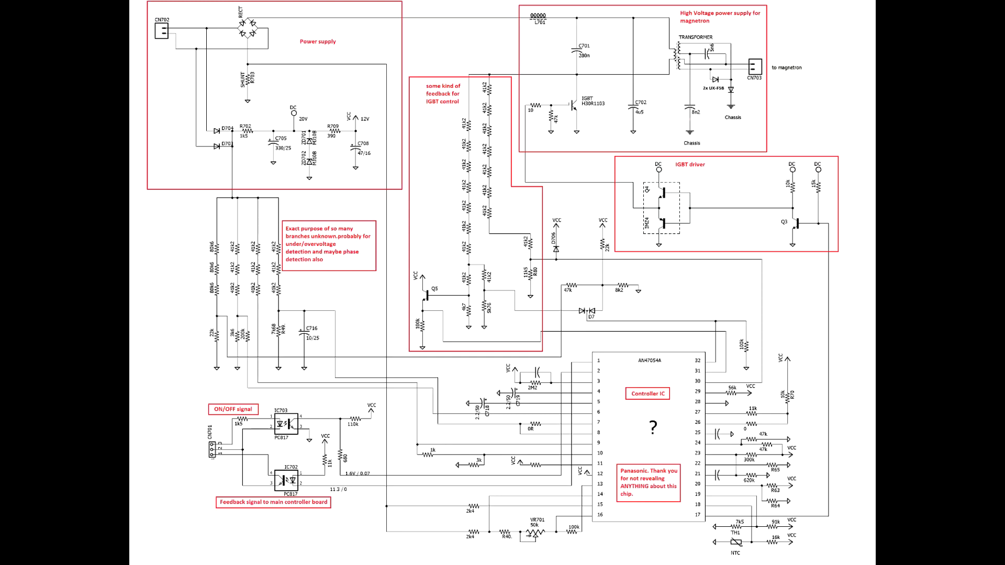
{"action": "mouse_move", "coordinate": [161, 45]}
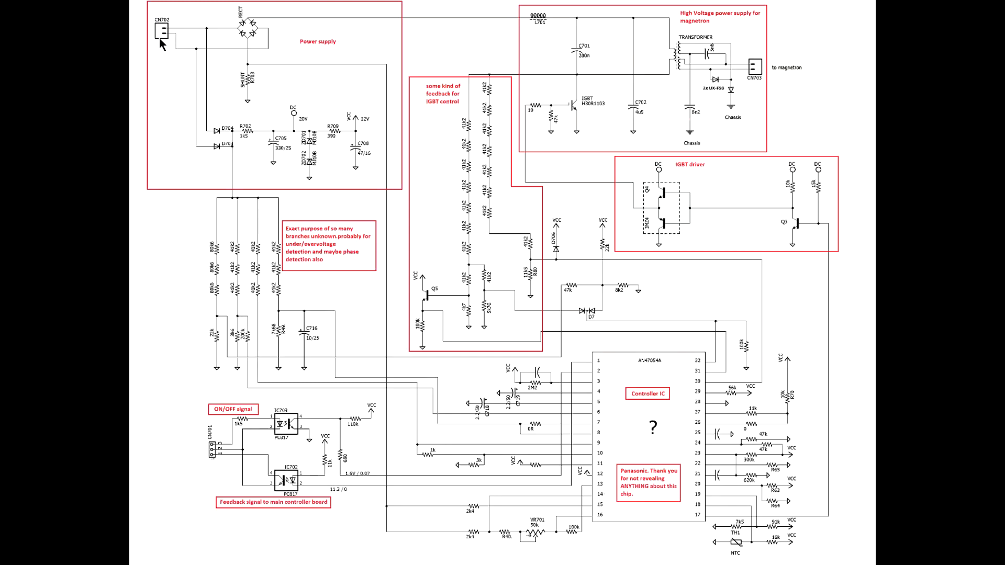
{"action": "mouse_move", "coordinate": [169, 57]}
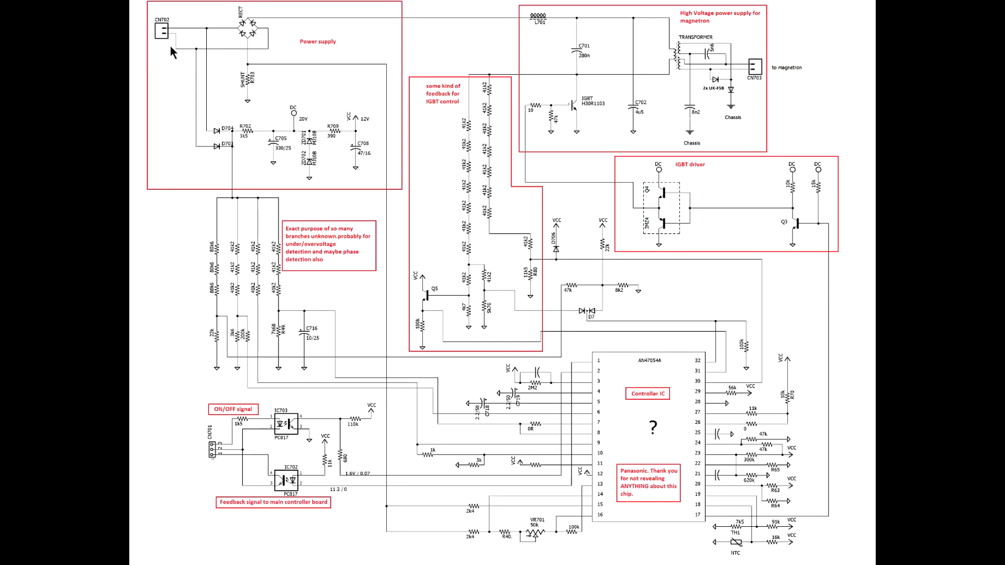
{"action": "mouse_move", "coordinate": [232, 42]}
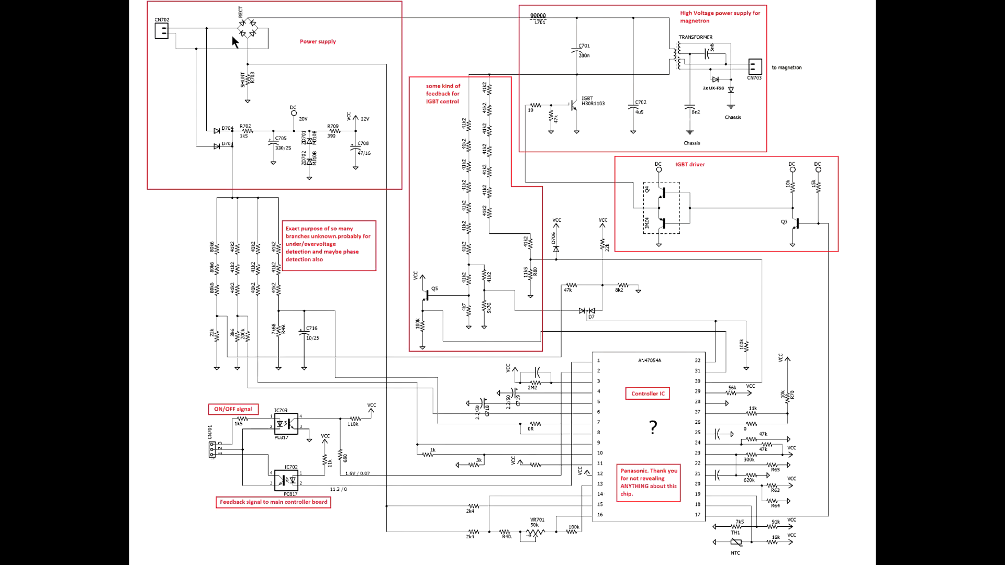
{"action": "mouse_move", "coordinate": [234, 37]}
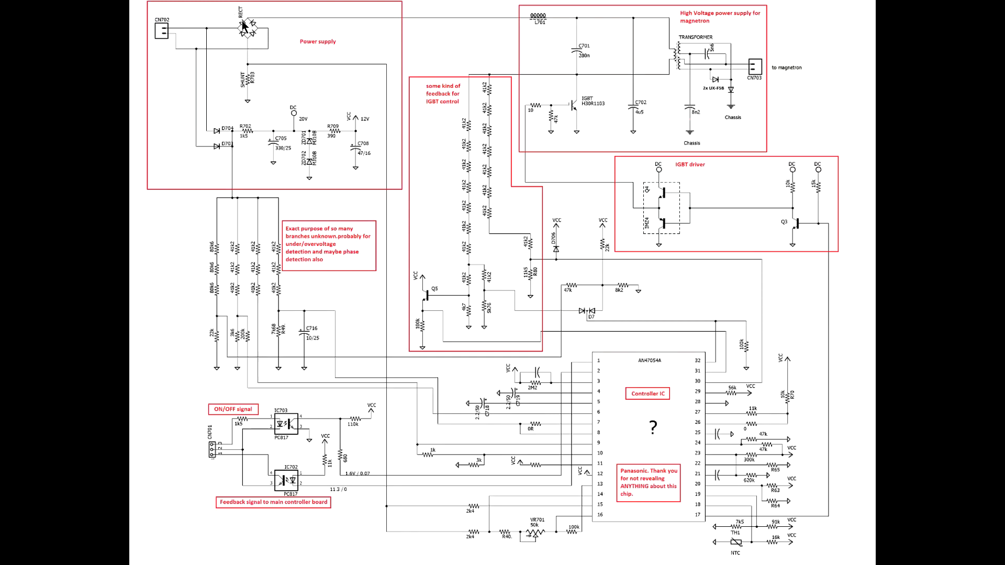
{"action": "mouse_move", "coordinate": [509, 14]}
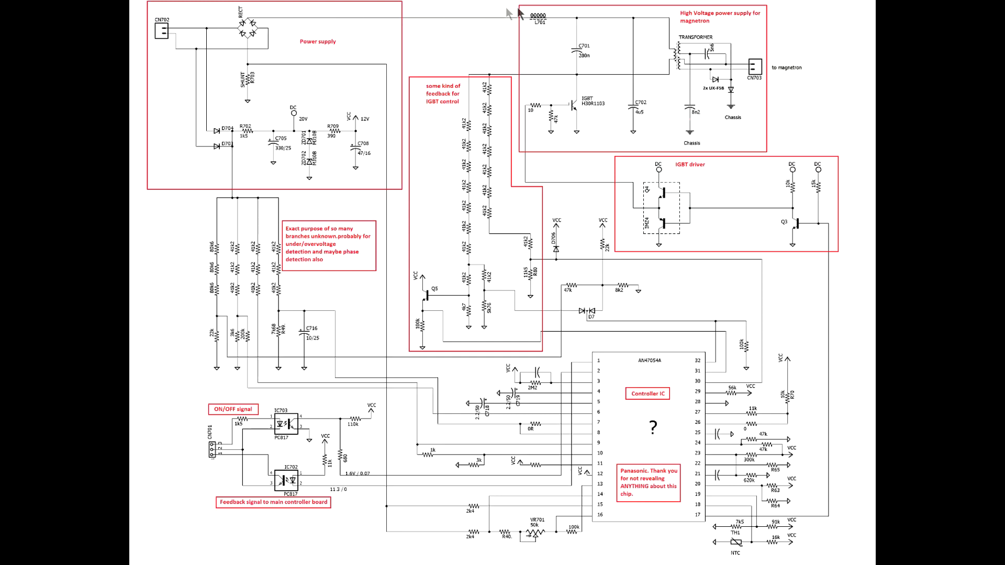
{"action": "mouse_move", "coordinate": [529, 92]}
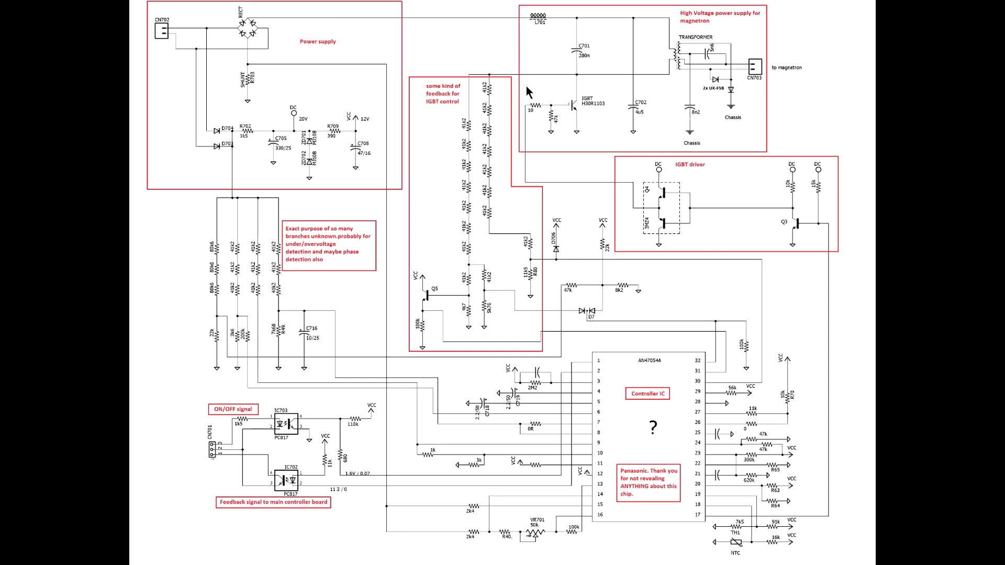
{"action": "mouse_move", "coordinate": [237, 122]}
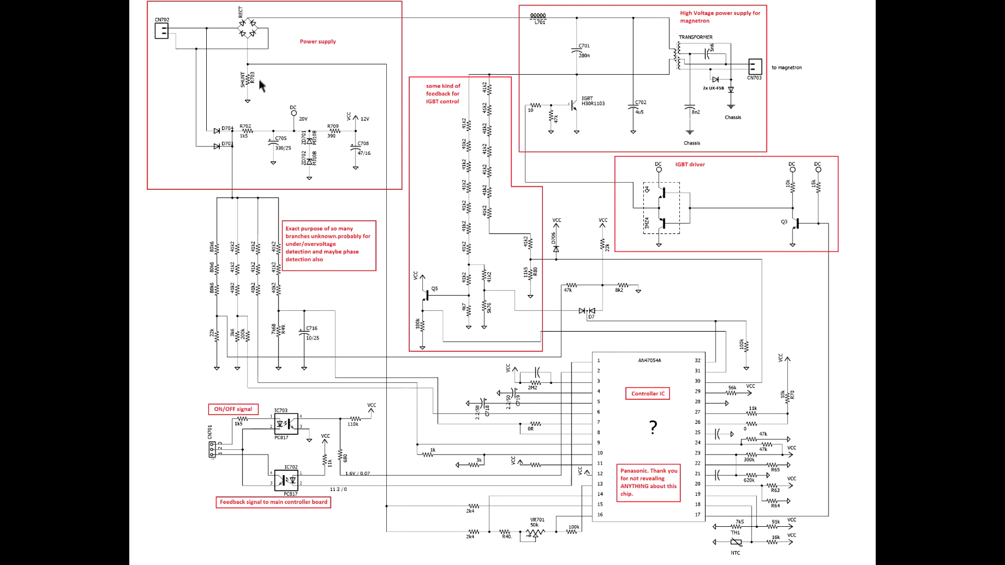
{"action": "mouse_move", "coordinate": [248, 98]}
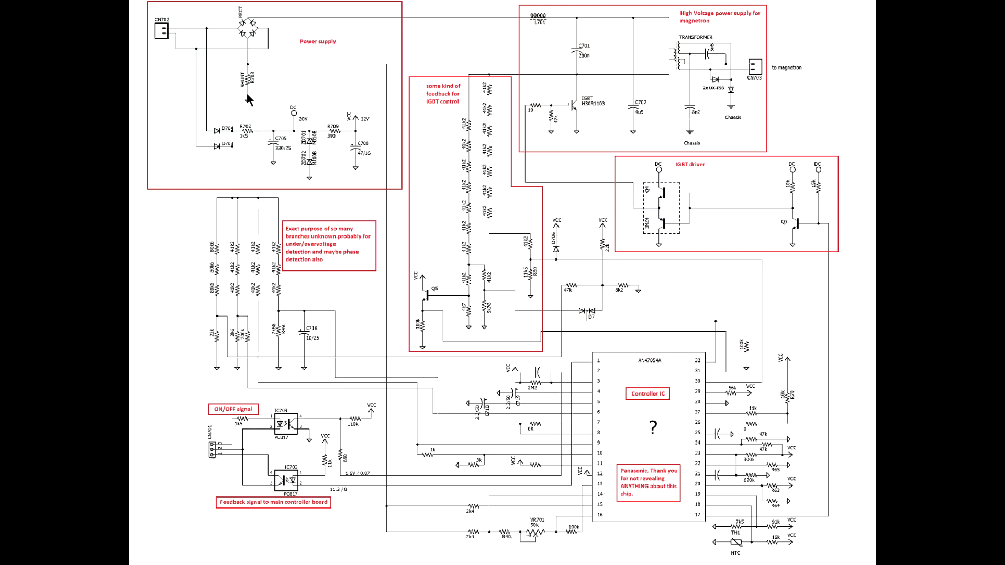
{"action": "mouse_move", "coordinate": [254, 82]}
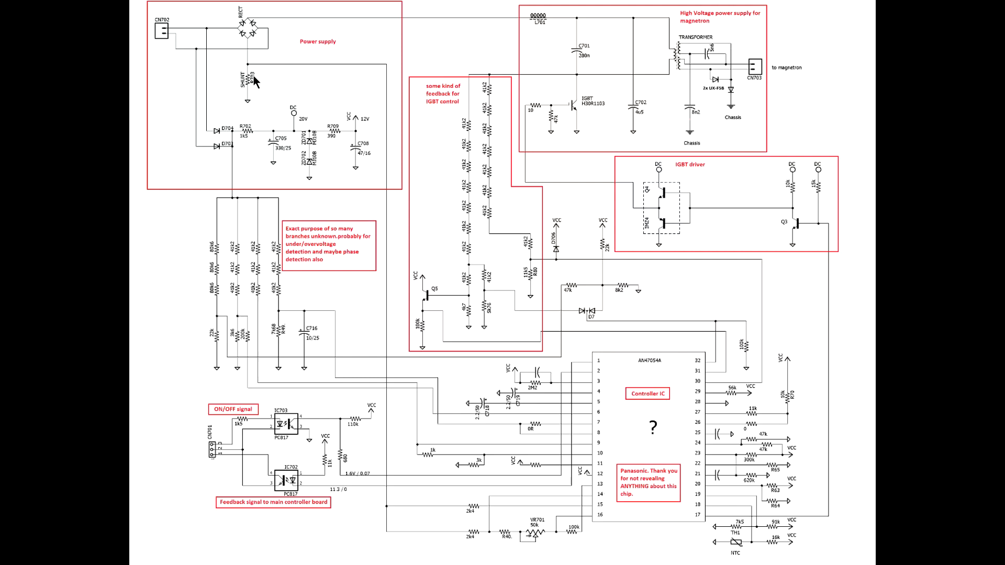
{"action": "mouse_move", "coordinate": [430, 104]}
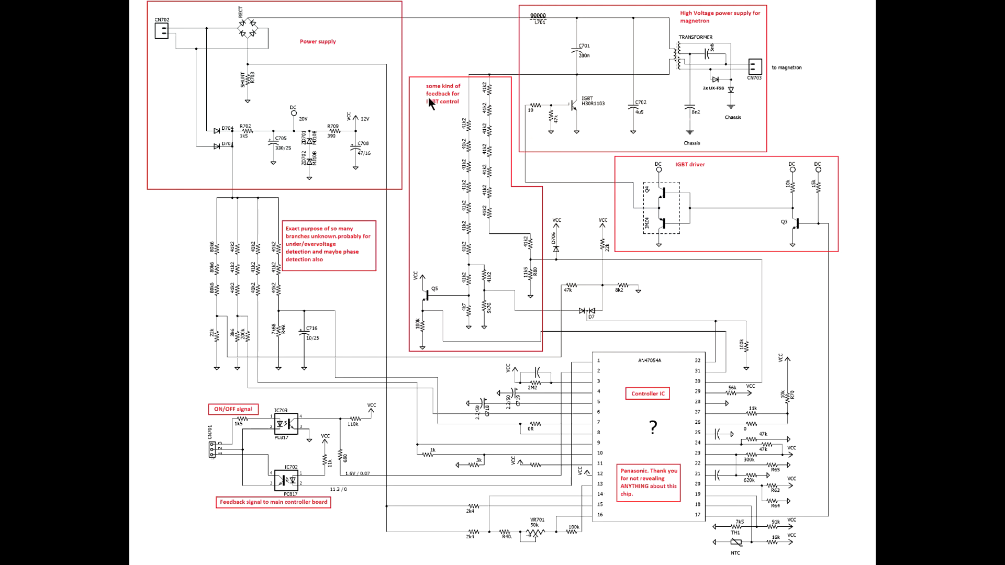
{"action": "mouse_move", "coordinate": [430, 104]}
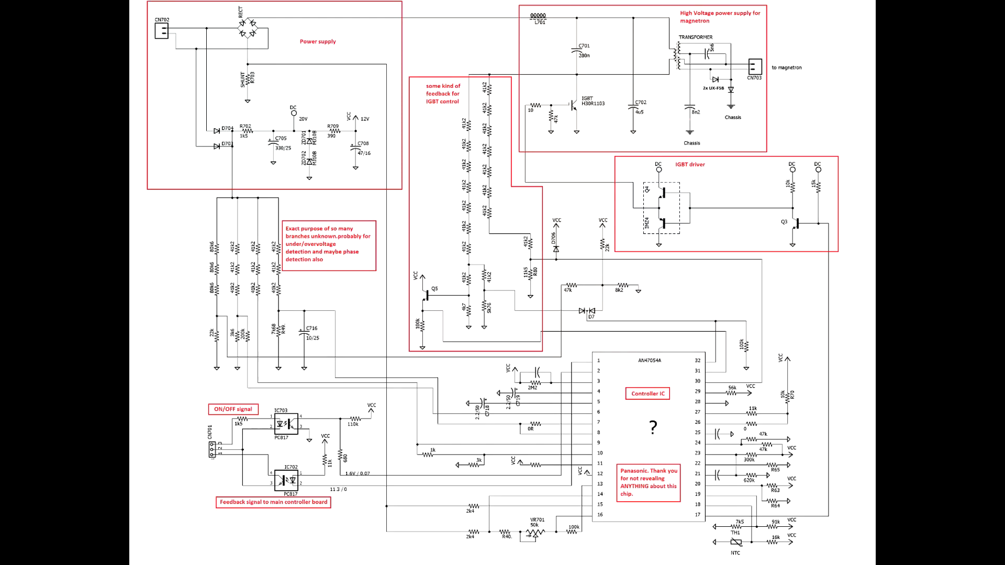
{"action": "mouse_move", "coordinate": [351, 180]}
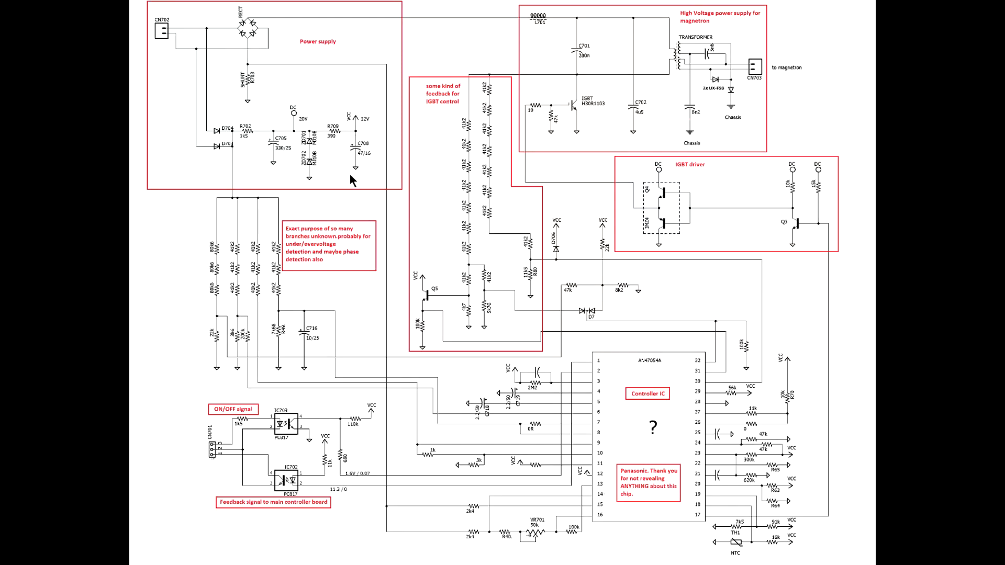
{"action": "mouse_move", "coordinate": [656, 511]}
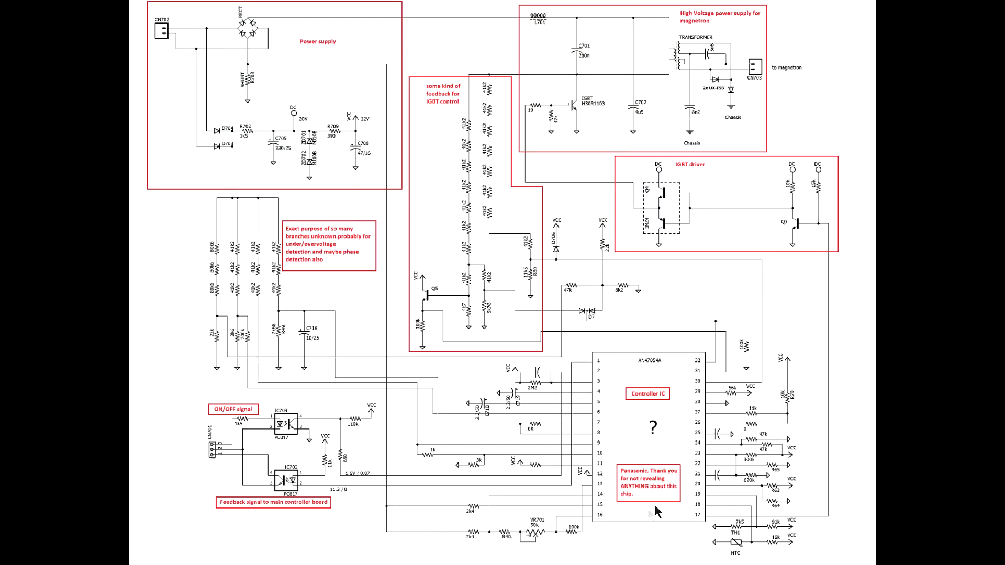
{"action": "mouse_move", "coordinate": [632, 387]}
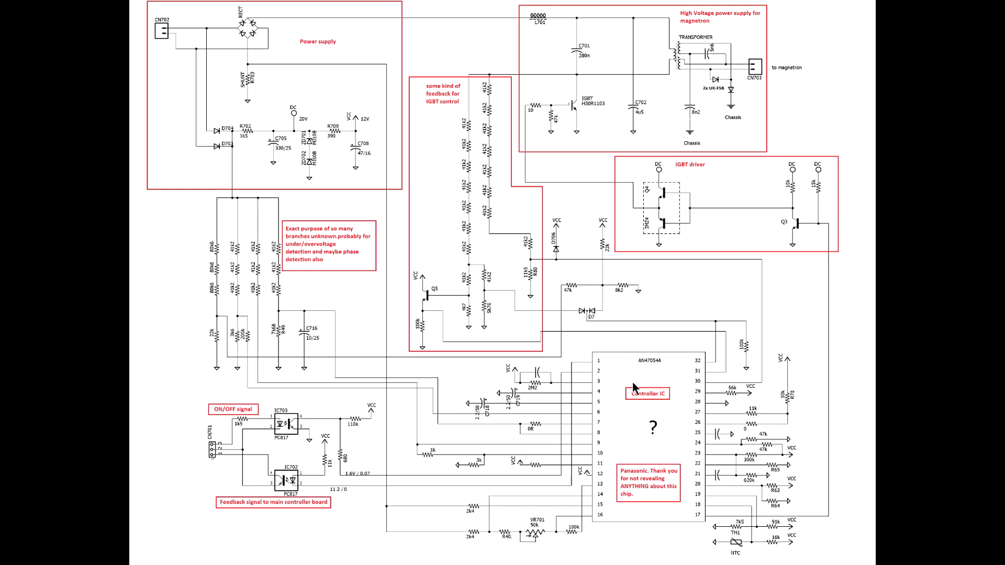
{"action": "mouse_move", "coordinate": [642, 417]}
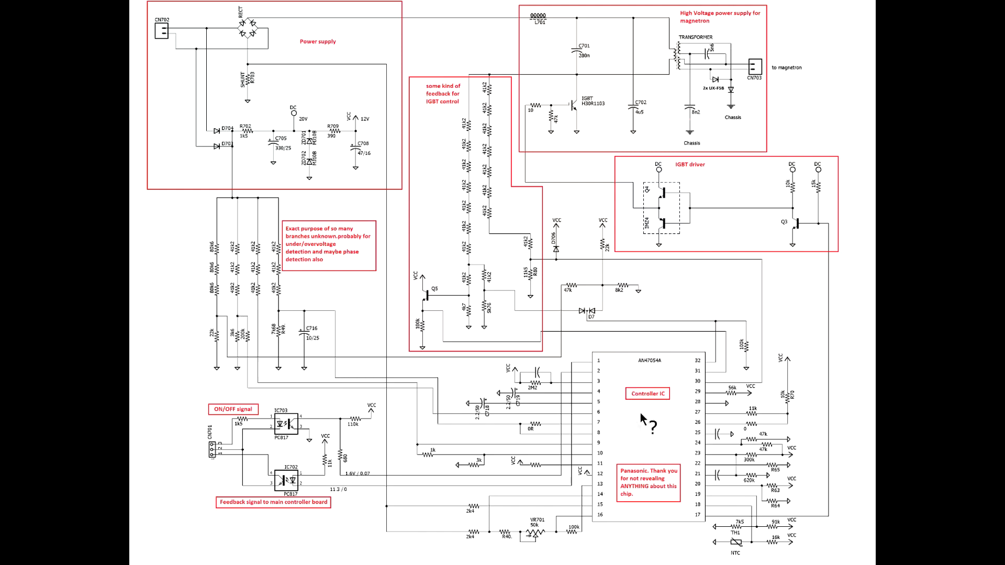
{"action": "mouse_move", "coordinate": [656, 496]}
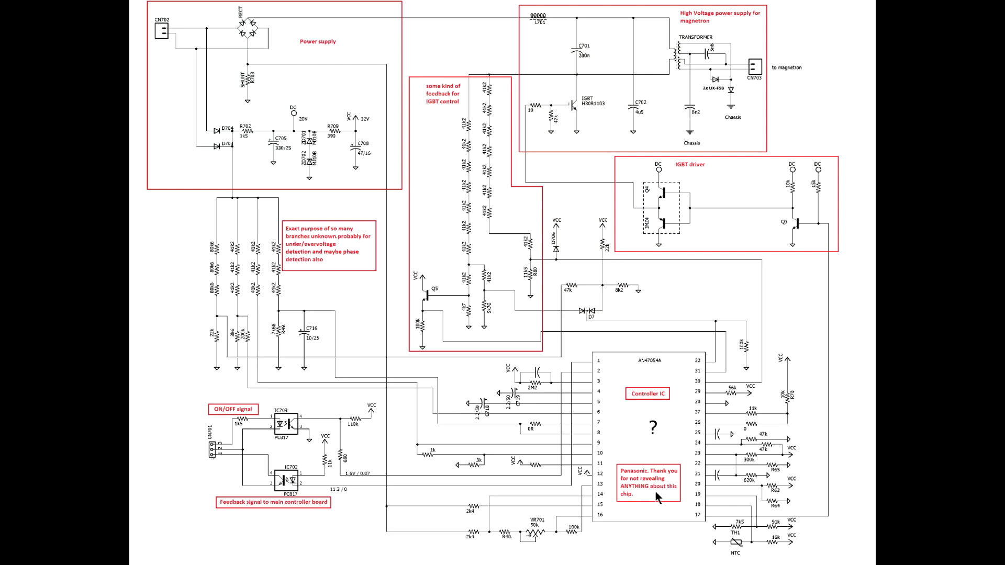
{"action": "mouse_move", "coordinate": [670, 501]}
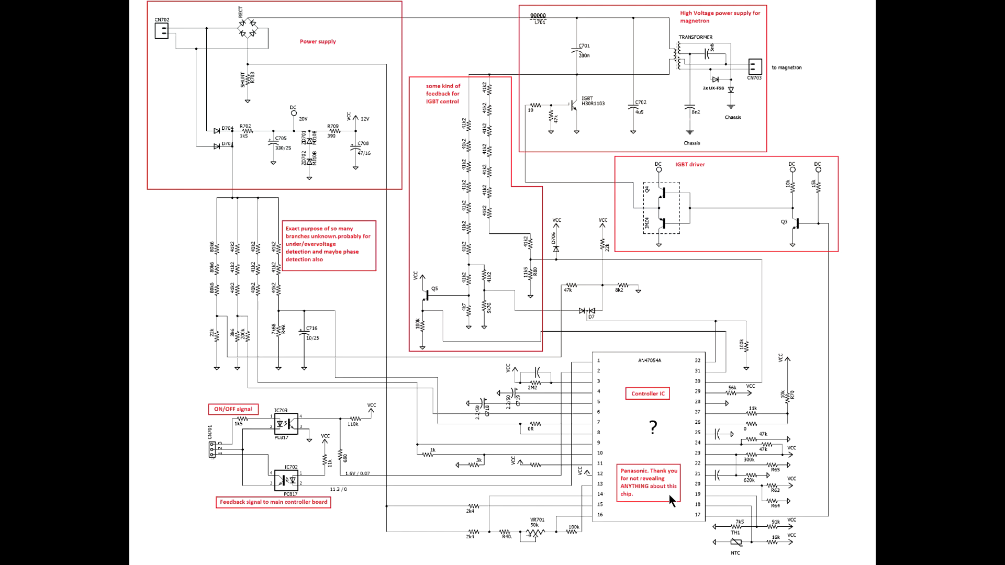
{"action": "mouse_move", "coordinate": [666, 396]}
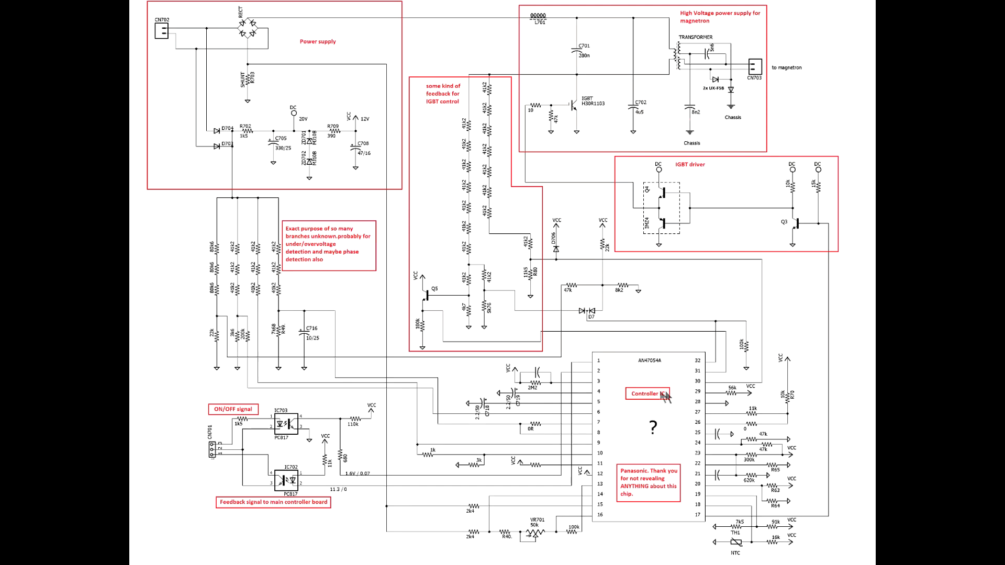
{"action": "mouse_move", "coordinate": [189, 37]}
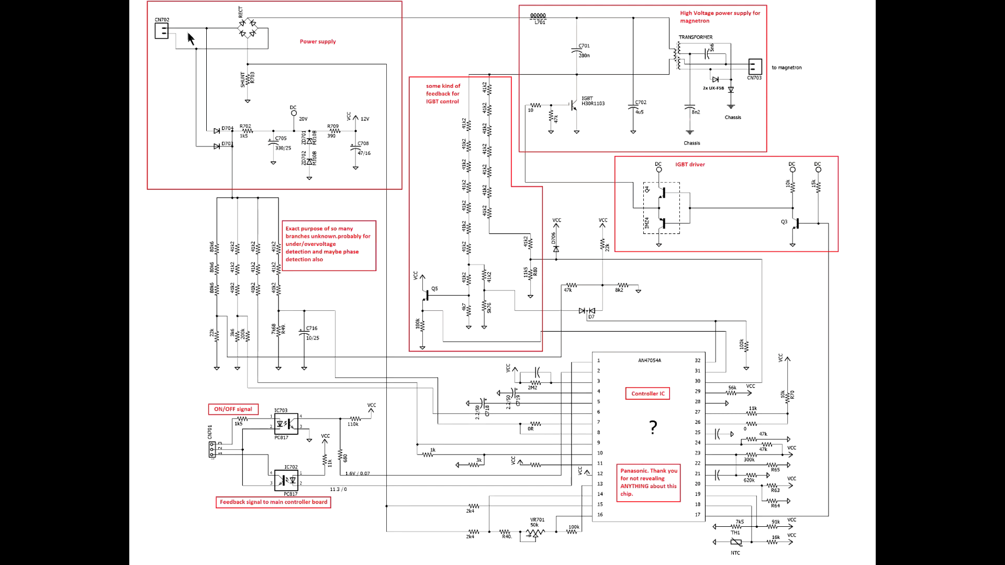
{"action": "mouse_move", "coordinate": [240, 145]}
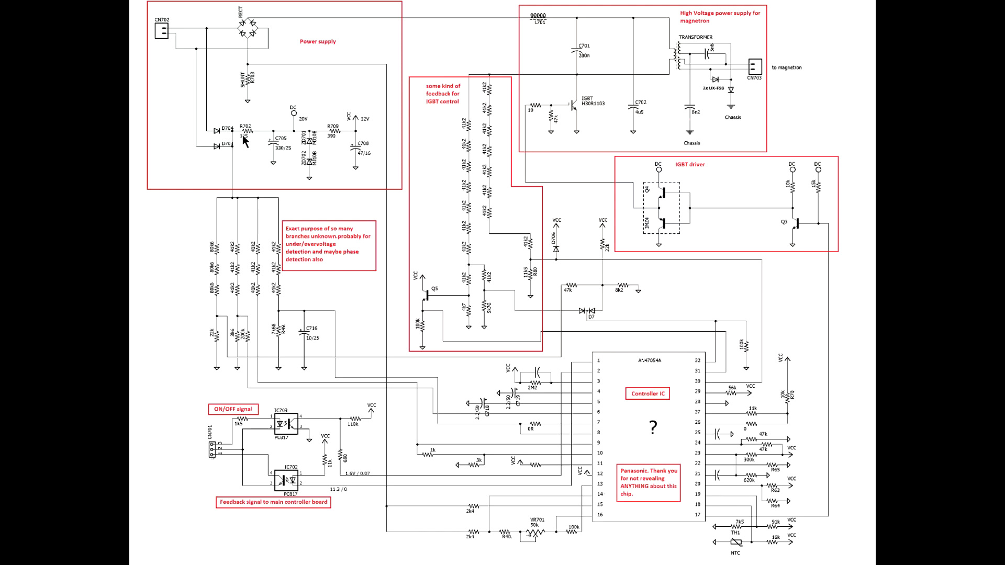
{"action": "mouse_move", "coordinate": [248, 142]}
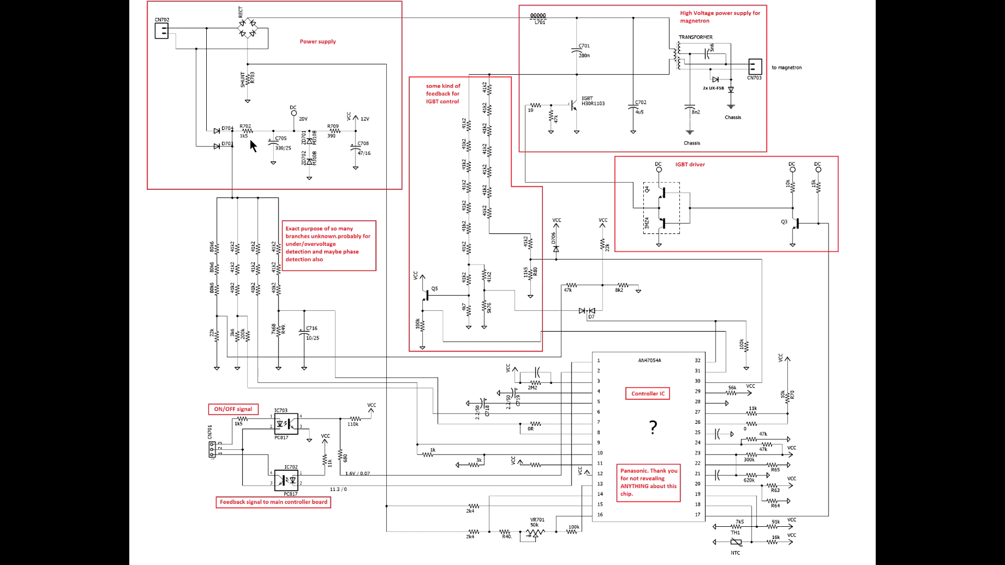
{"action": "mouse_move", "coordinate": [252, 144]}
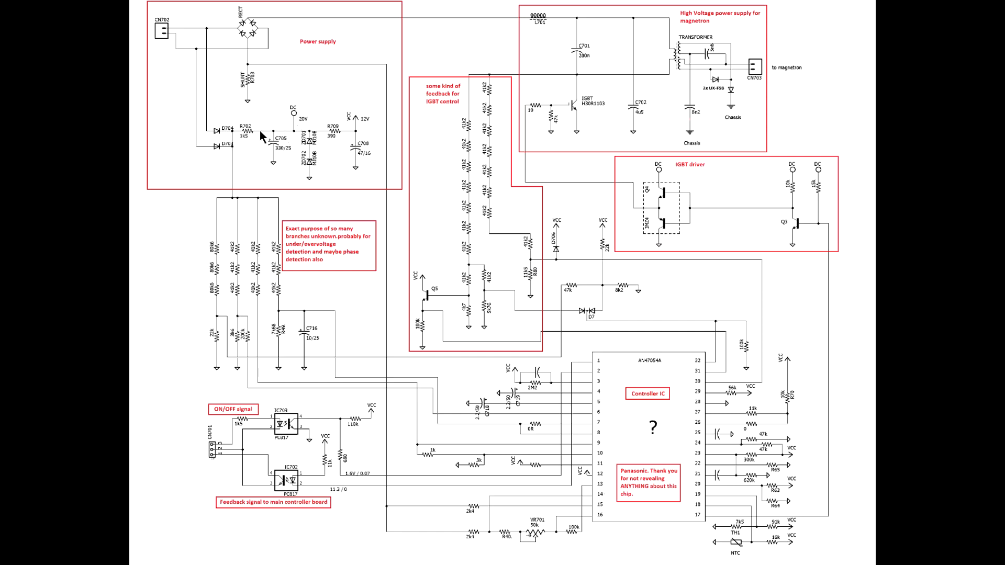
{"action": "mouse_move", "coordinate": [308, 173]}
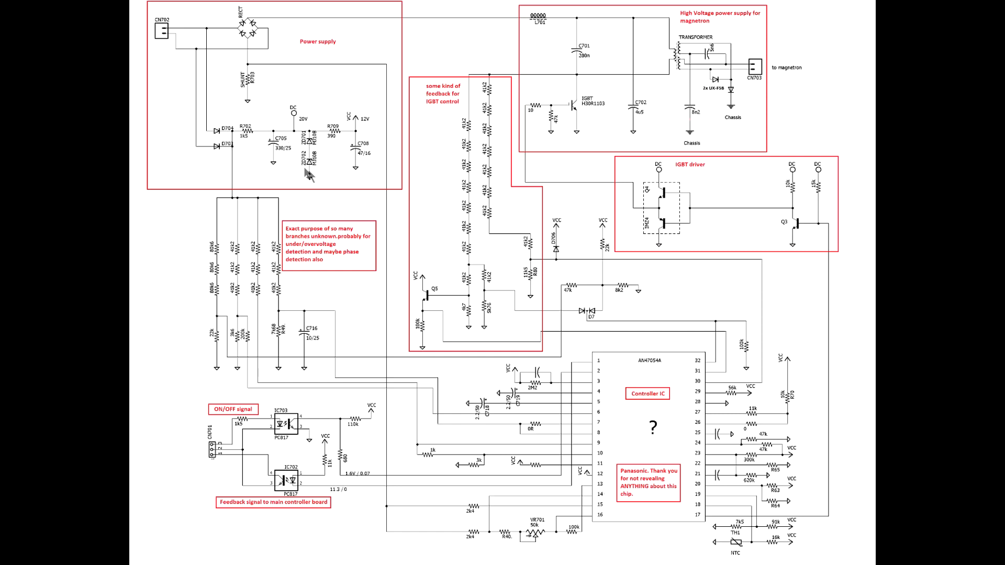
{"action": "mouse_move", "coordinate": [325, 145]}
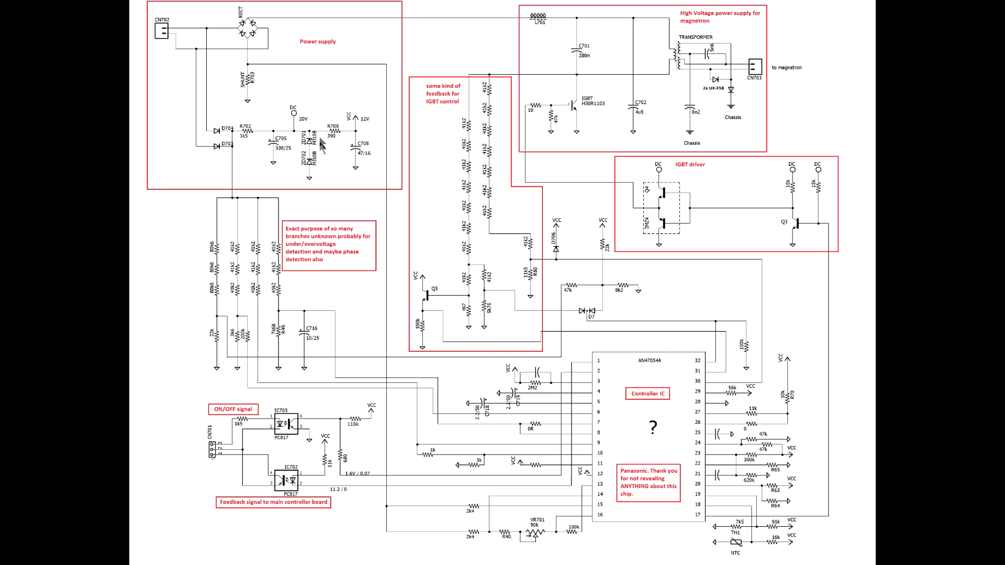
{"action": "mouse_move", "coordinate": [364, 138]}
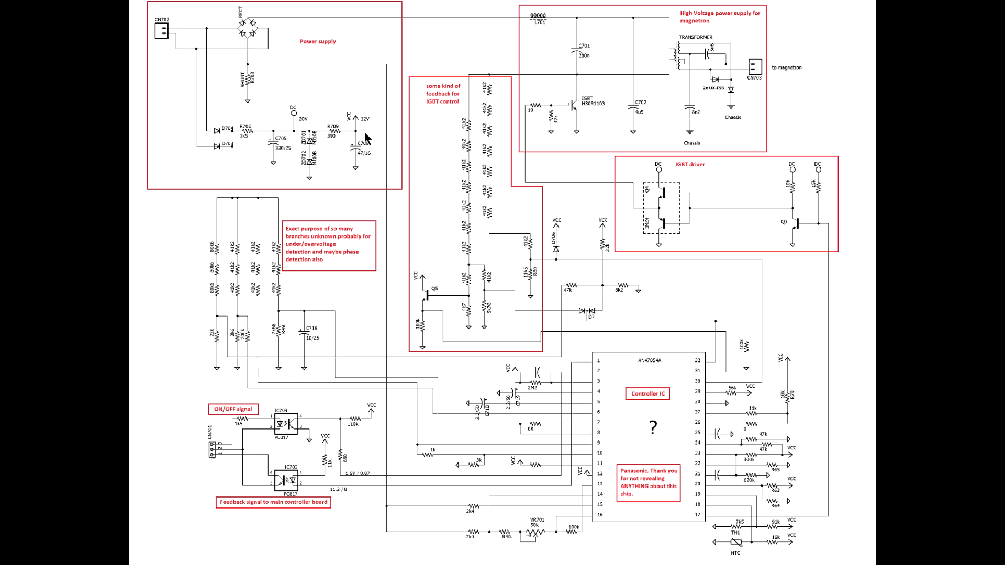
{"action": "mouse_move", "coordinate": [287, 126]}
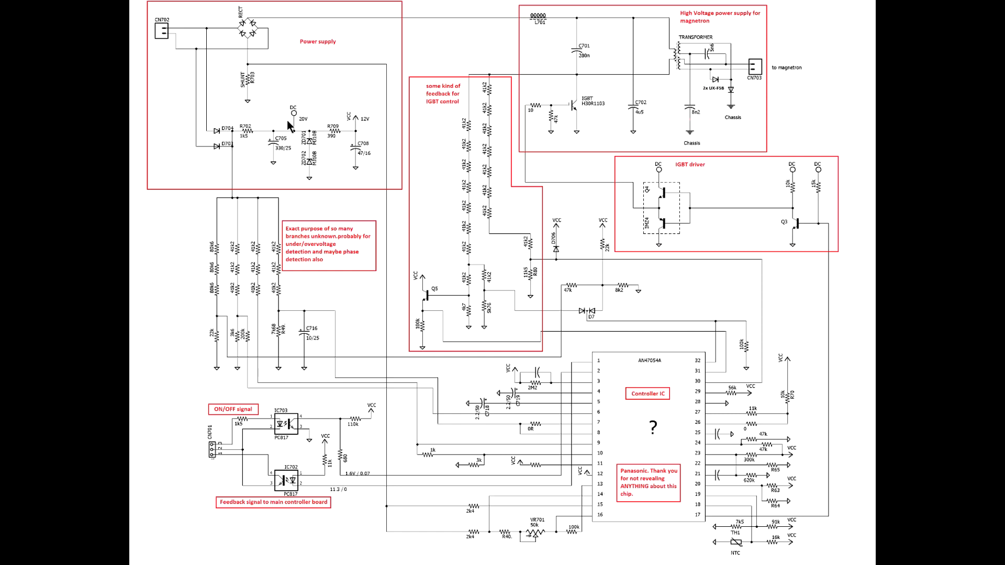
{"action": "mouse_move", "coordinate": [309, 126]}
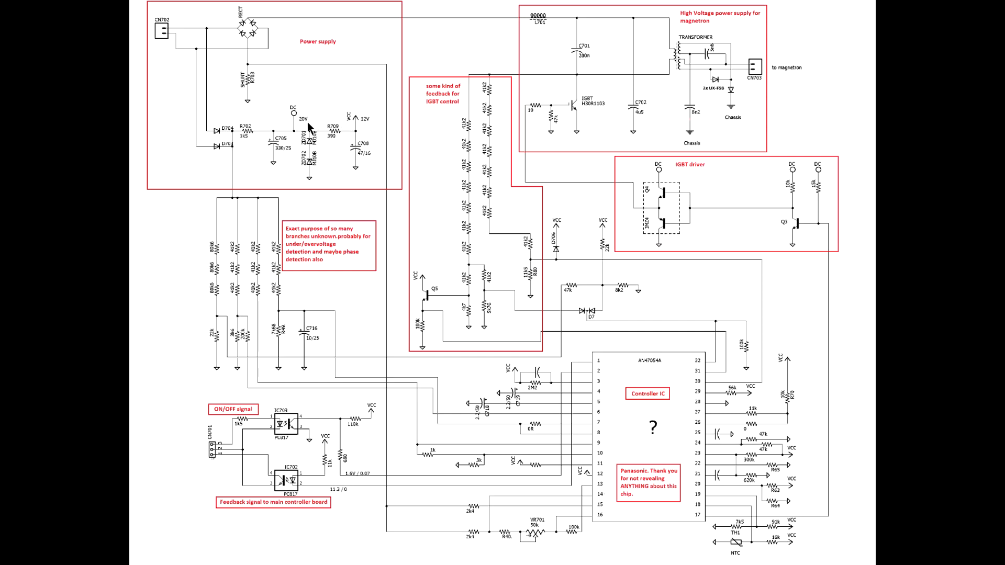
{"action": "mouse_move", "coordinate": [147, 19]}
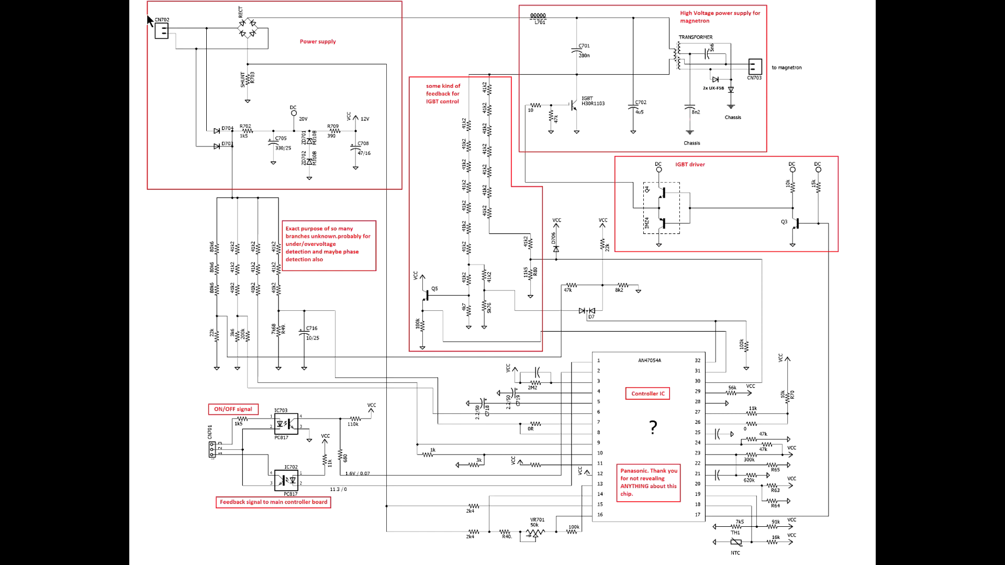
{"action": "mouse_move", "coordinate": [209, 108]}
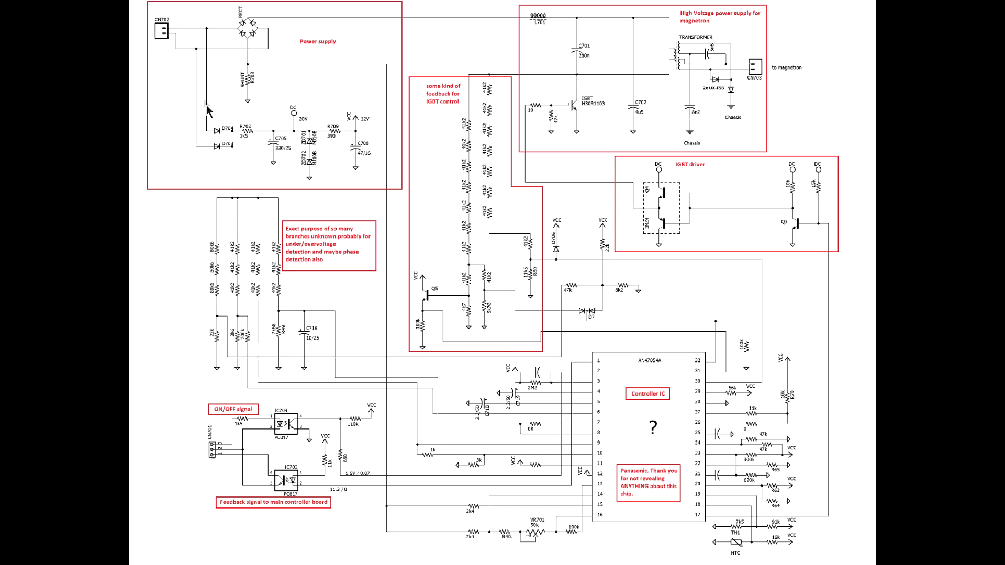
{"action": "mouse_move", "coordinate": [211, 340]}
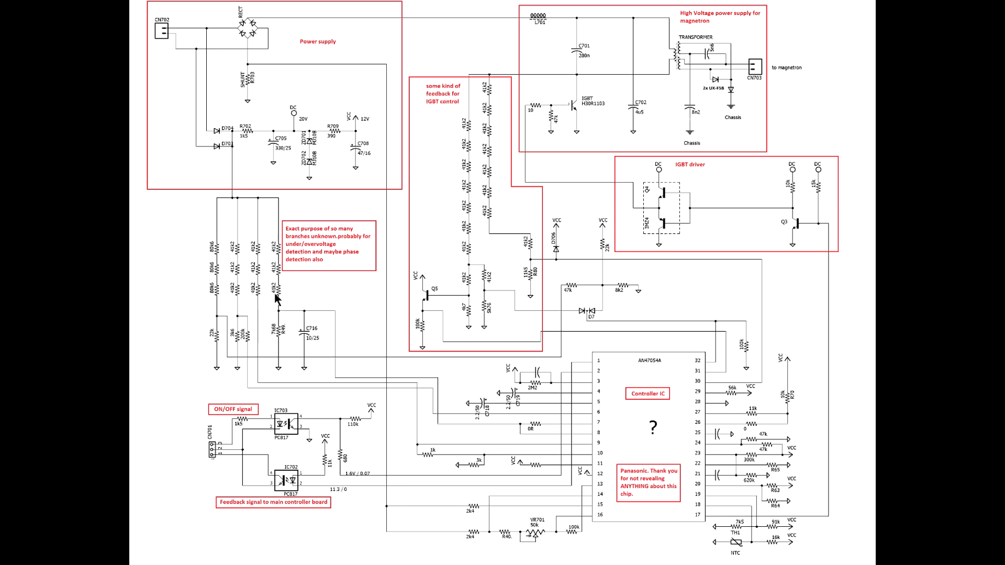
{"action": "mouse_move", "coordinate": [230, 368]}
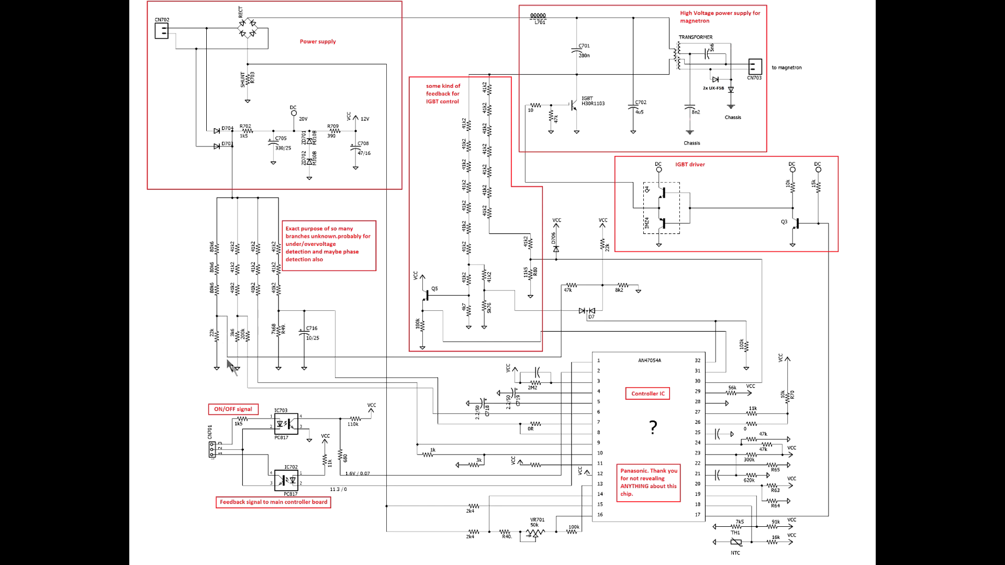
{"action": "mouse_move", "coordinate": [191, 52]}
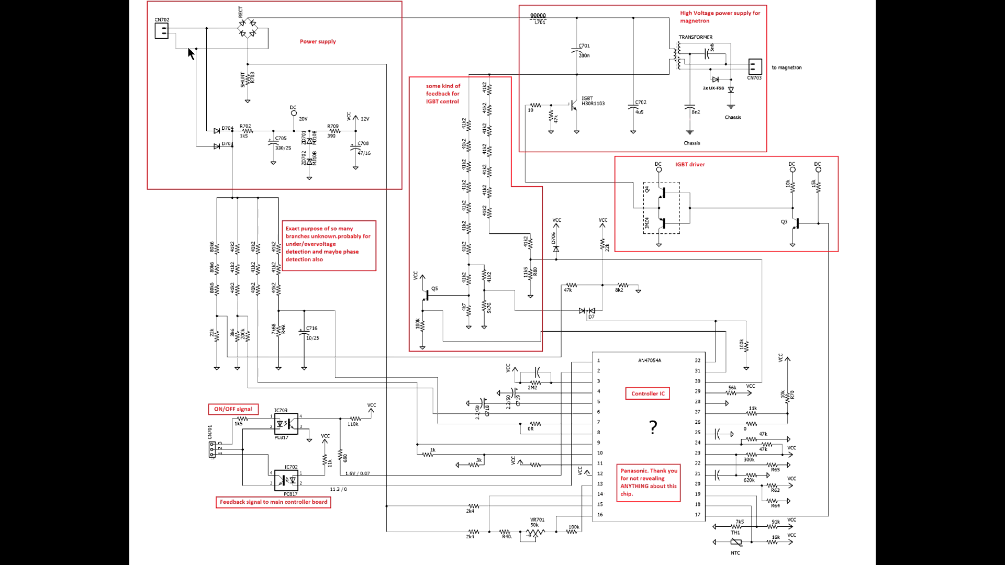
{"action": "mouse_move", "coordinate": [234, 163]}
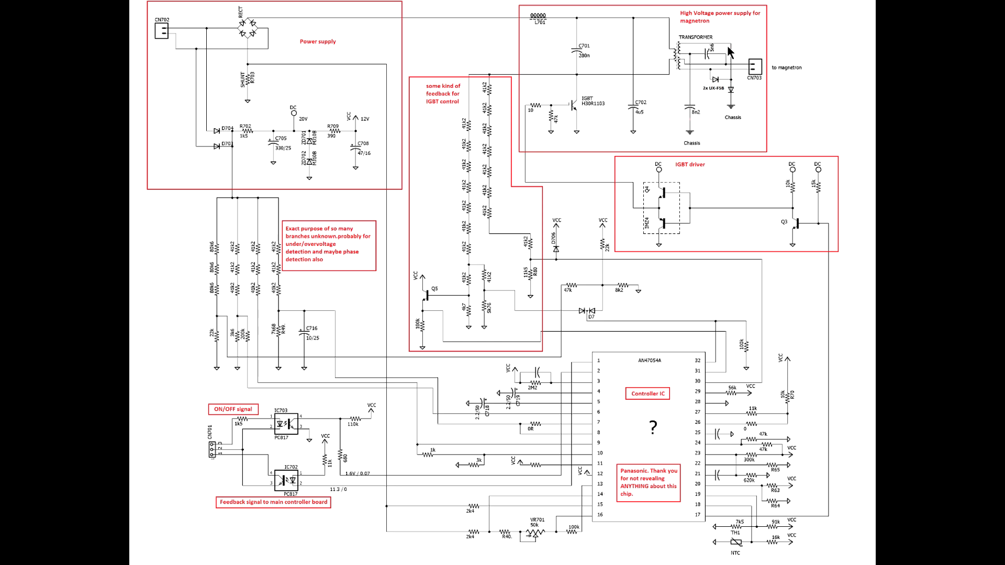
{"action": "mouse_move", "coordinate": [588, 105]}
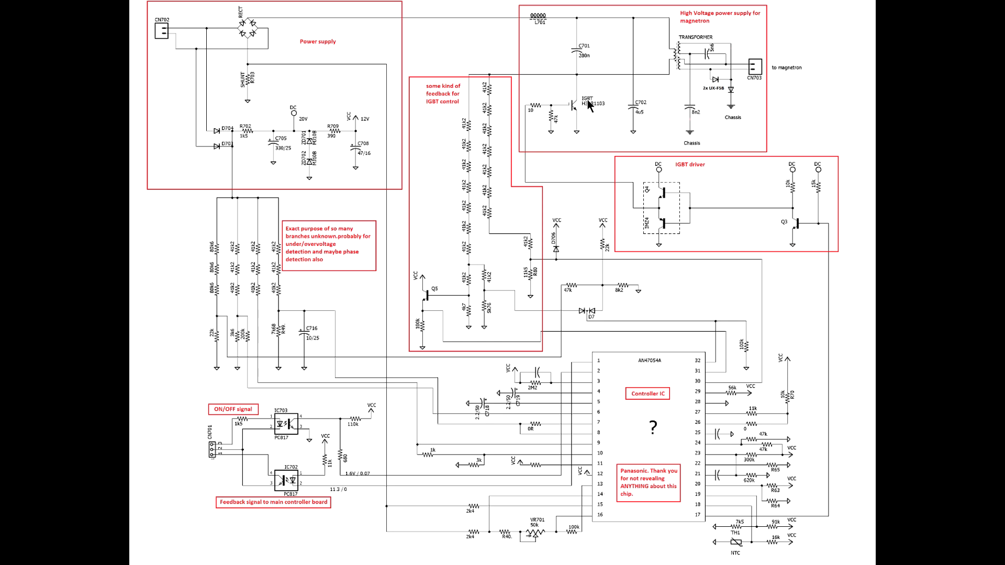
{"action": "mouse_move", "coordinate": [574, 114]}
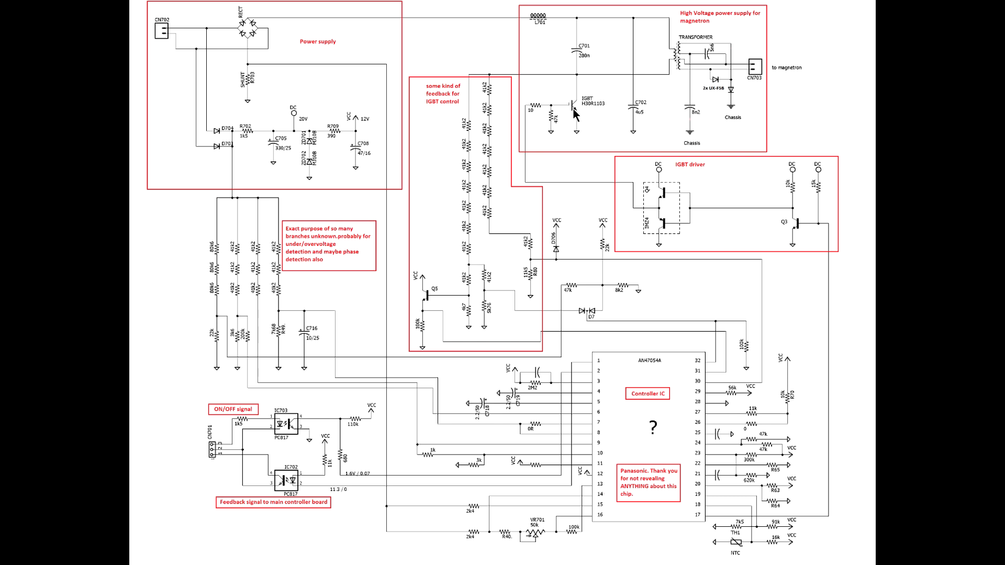
{"action": "mouse_move", "coordinate": [525, 179]}
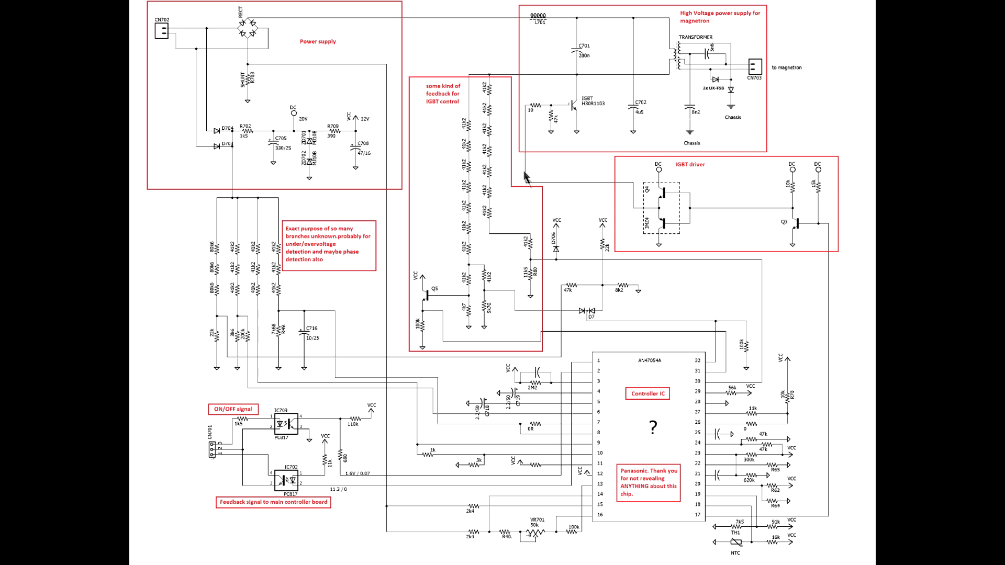
{"action": "mouse_move", "coordinate": [823, 519]}
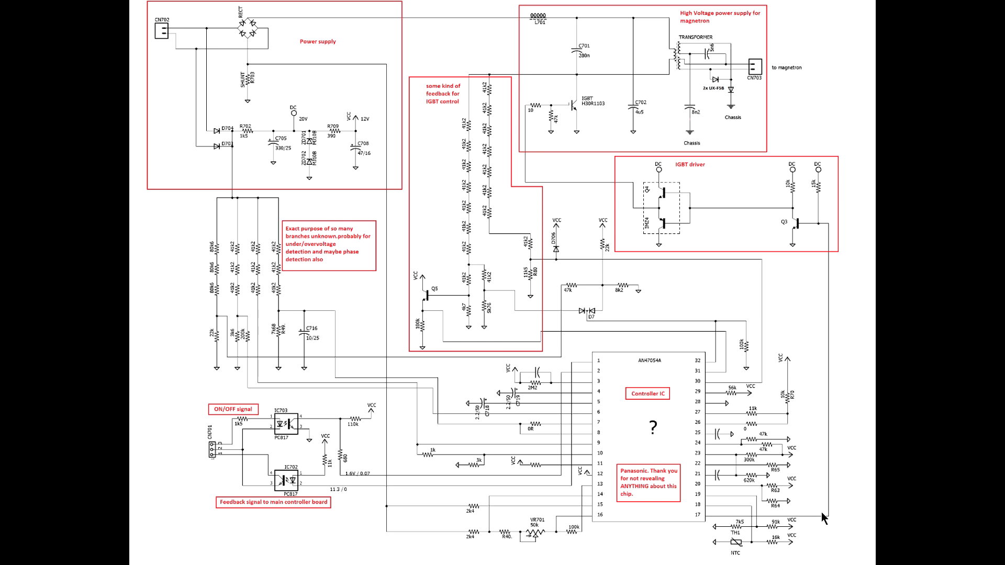
{"action": "mouse_move", "coordinate": [225, 458]}
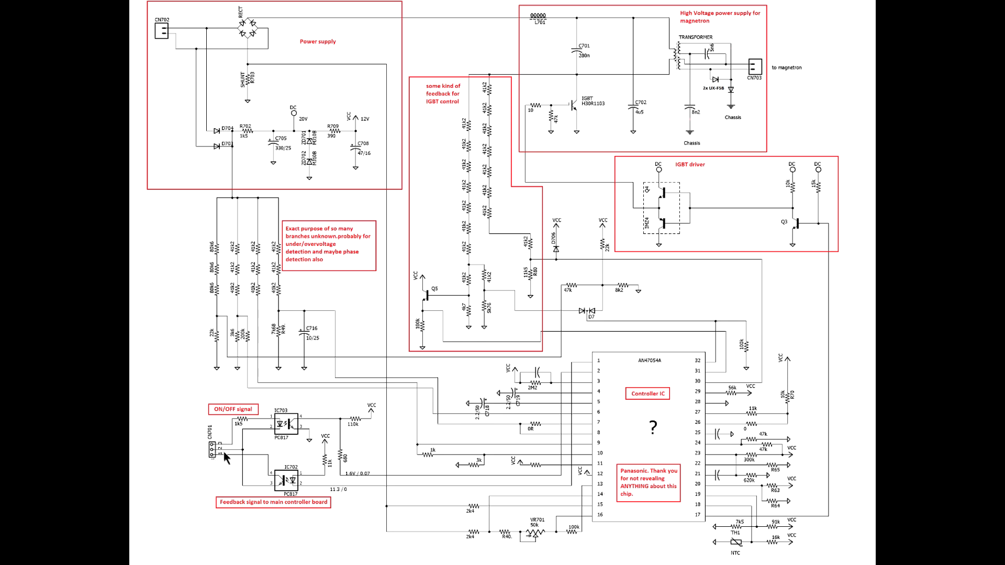
{"action": "mouse_move", "coordinate": [663, 445]}
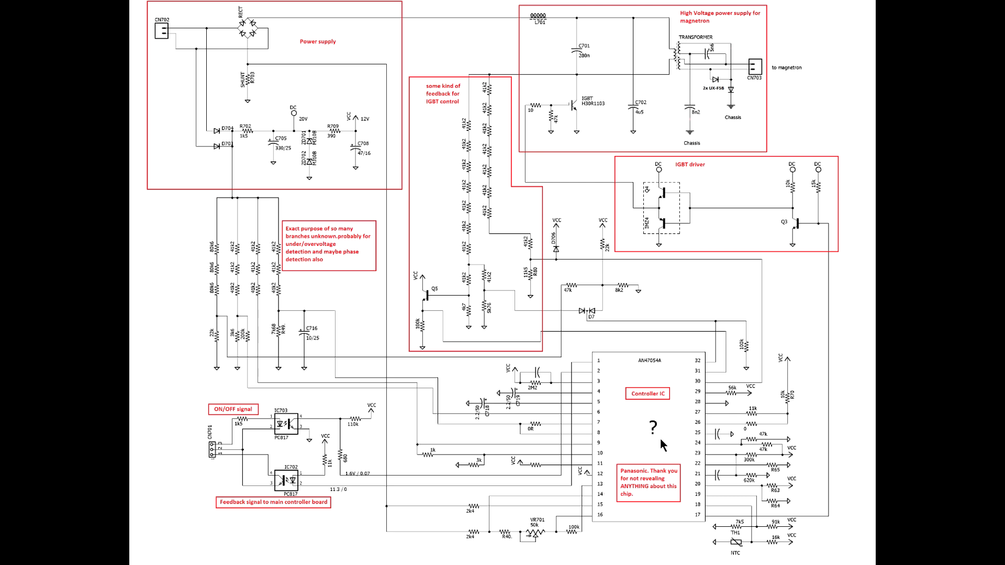